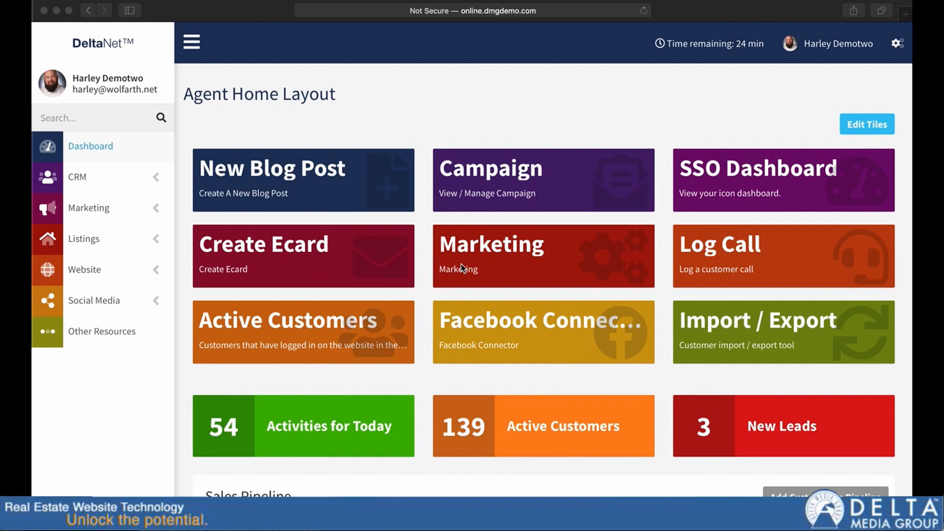
mouse_move(521, 239)
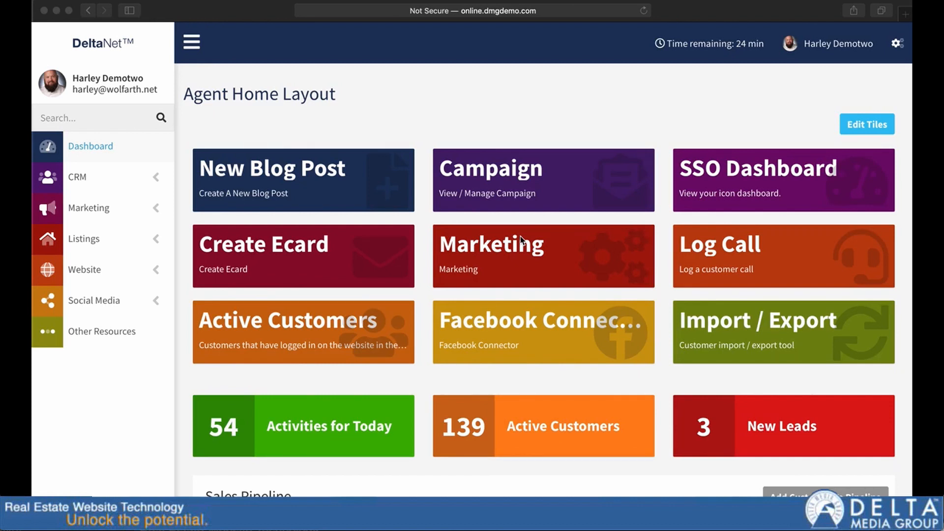
mouse_move(589, 295)
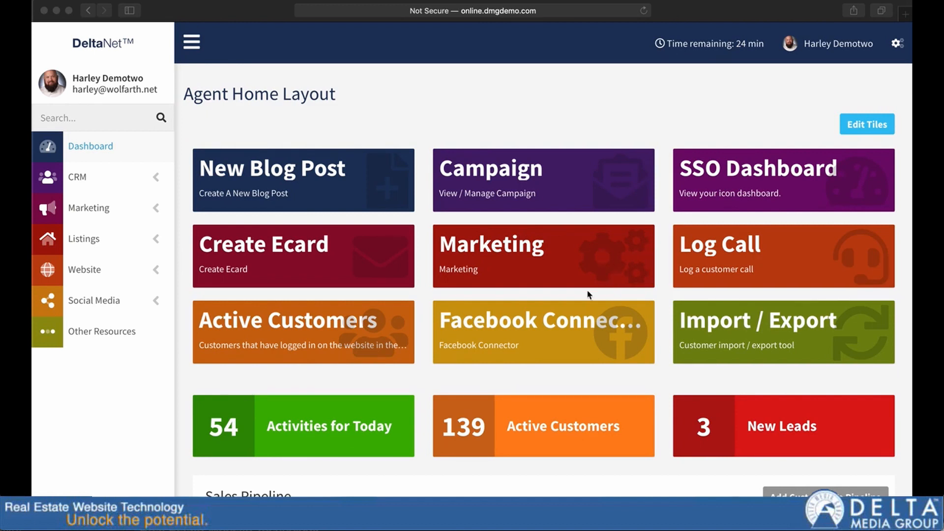
mouse_move(388, 125)
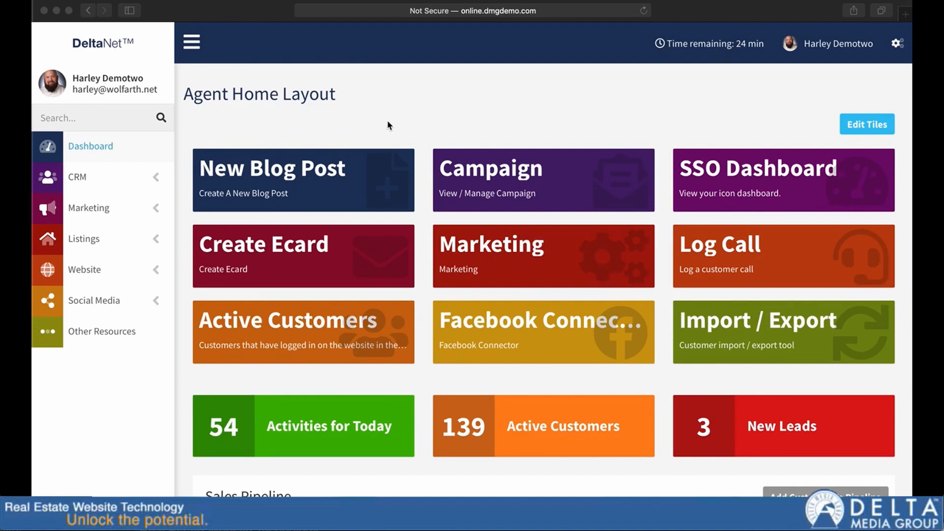
mouse_move(194, 102)
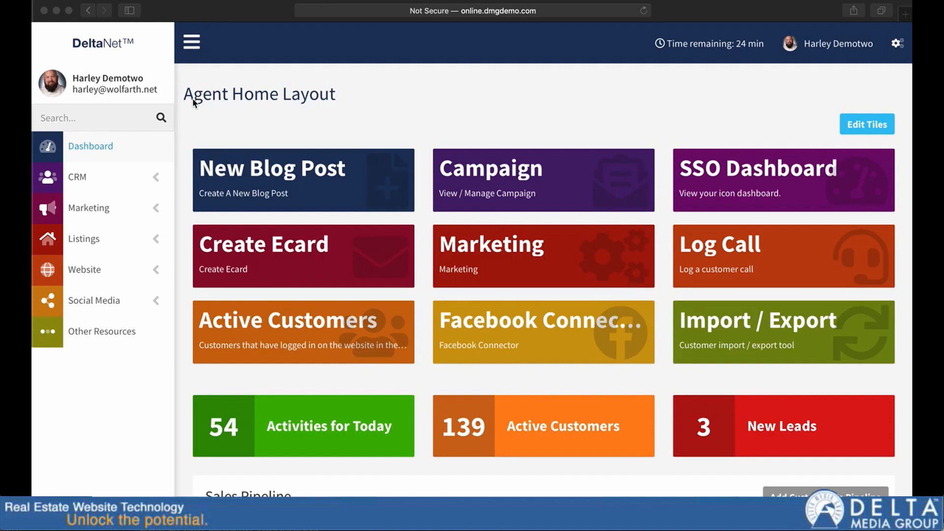
mouse_move(355, 207)
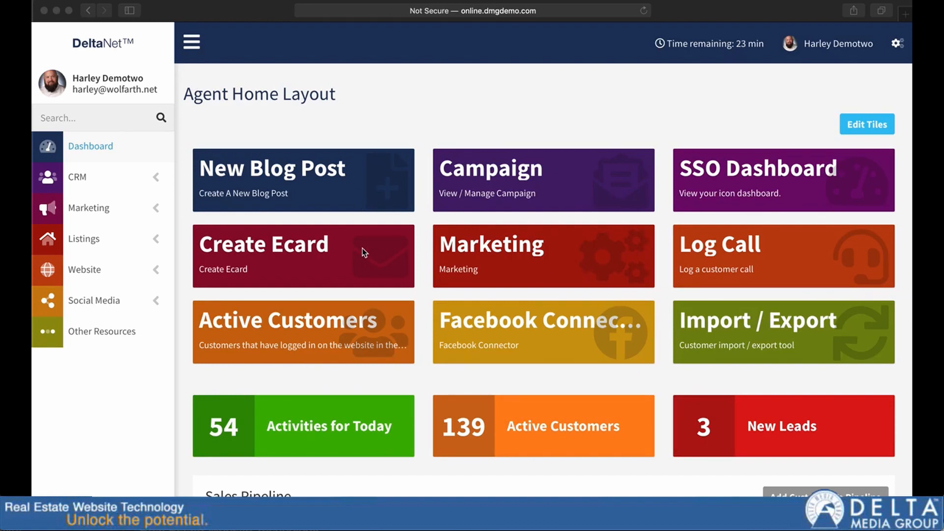
mouse_move(200, 241)
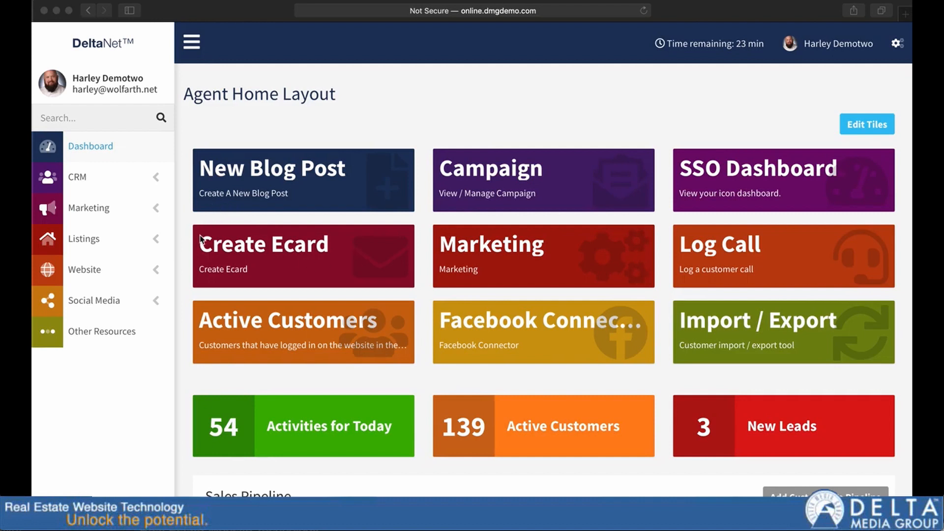
mouse_move(335, 129)
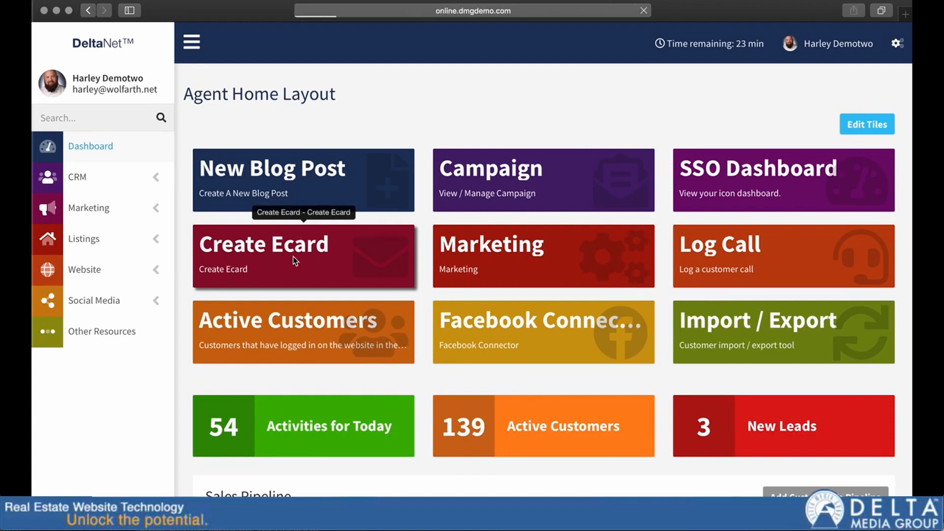
- Go to eCards & Flyers via the Create Ecard tile and view the templates
click(302, 256)
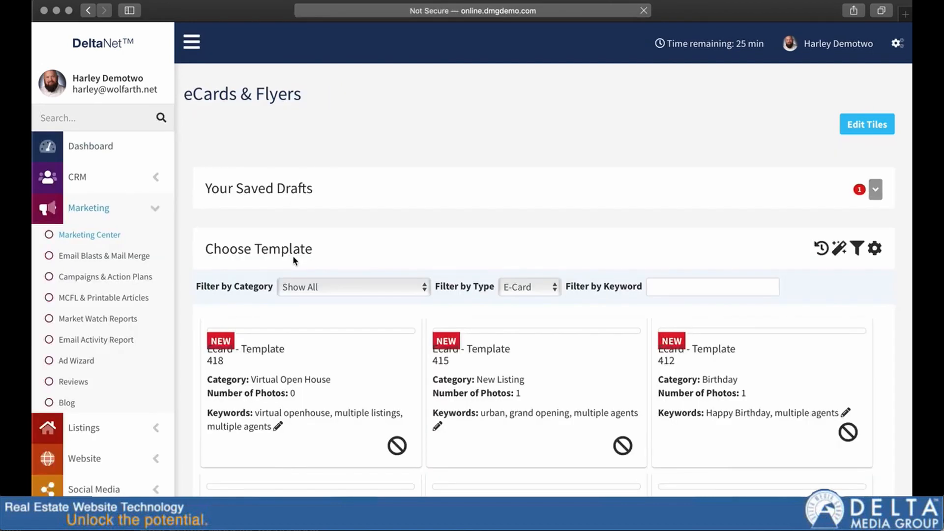
scroll(down, 3)
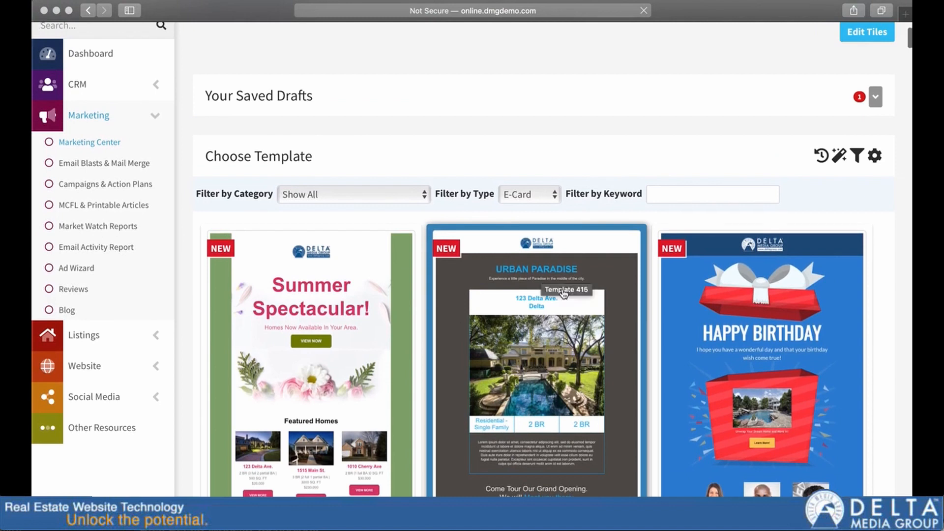
mouse_move(491, 308)
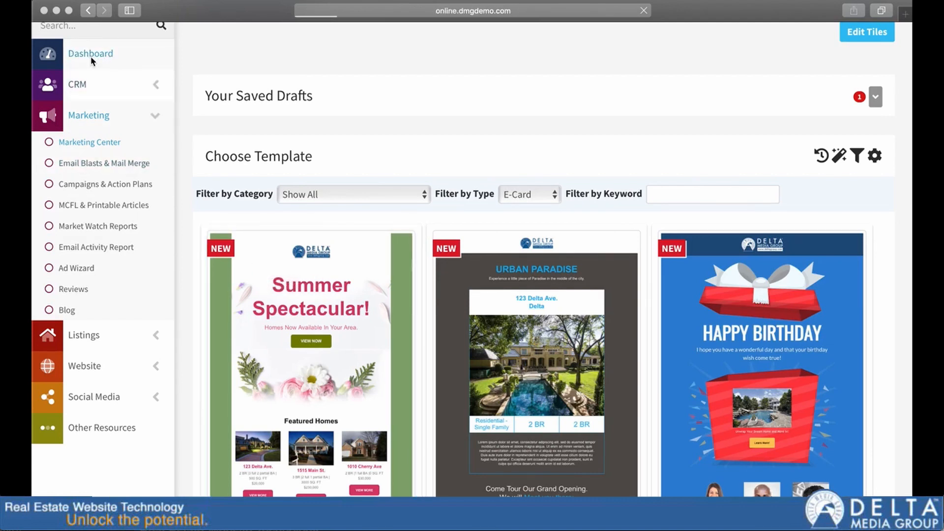
- Return to the Agent Home dashboard and review its Sales Pipeline, My Tasks and Customers sections
click(91, 54)
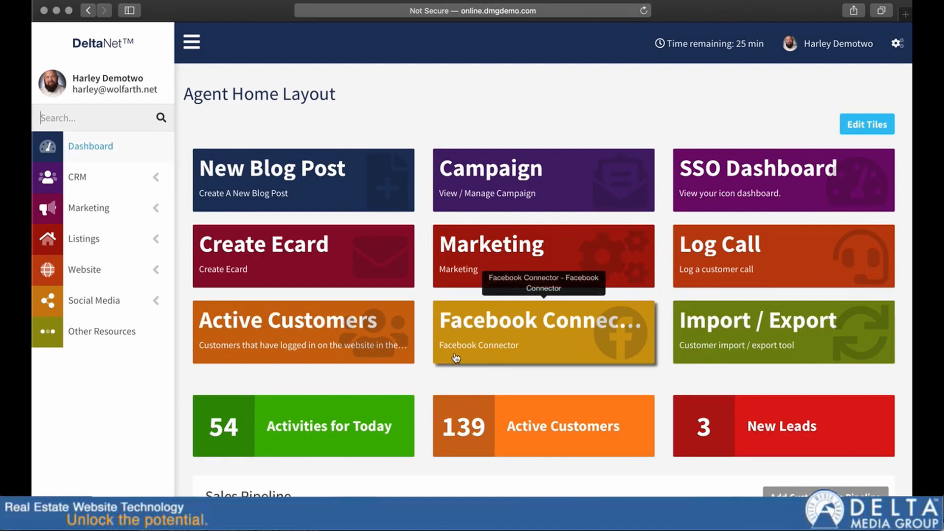
mouse_move(637, 281)
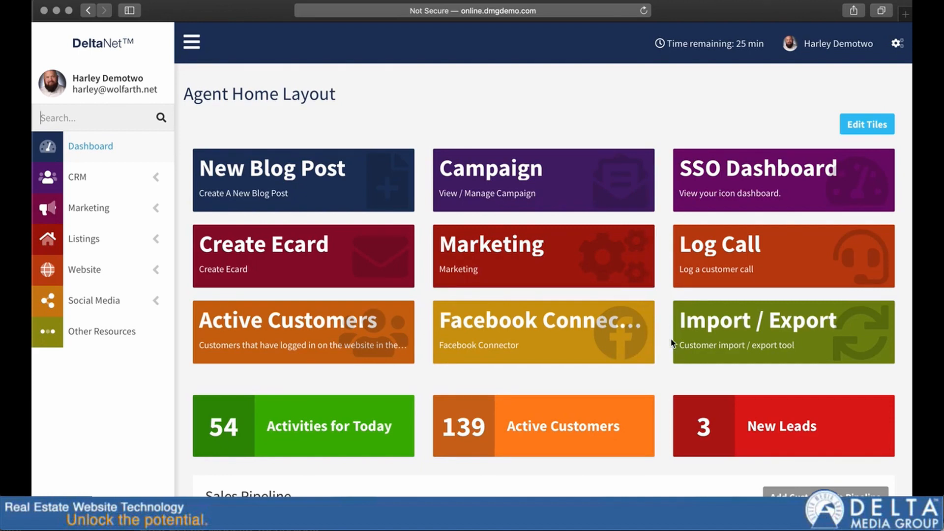
scroll(down, 3)
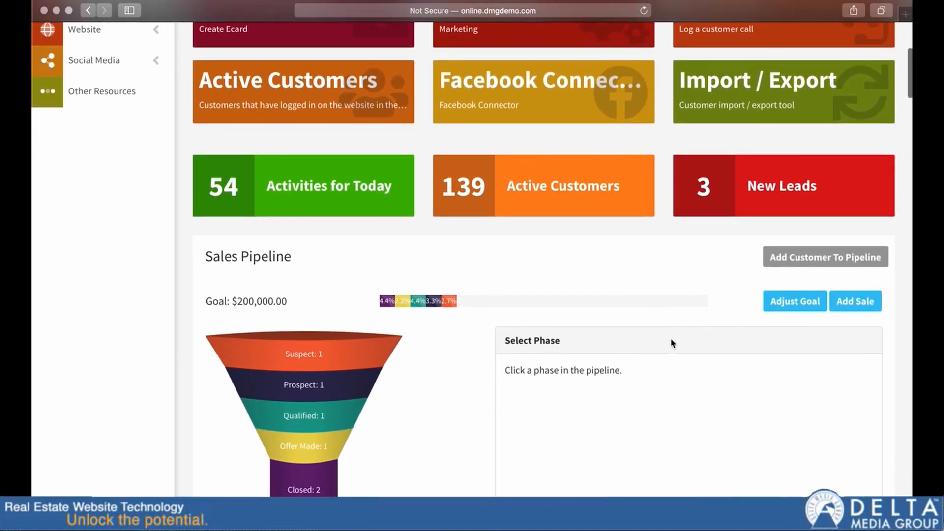
scroll(down, 3)
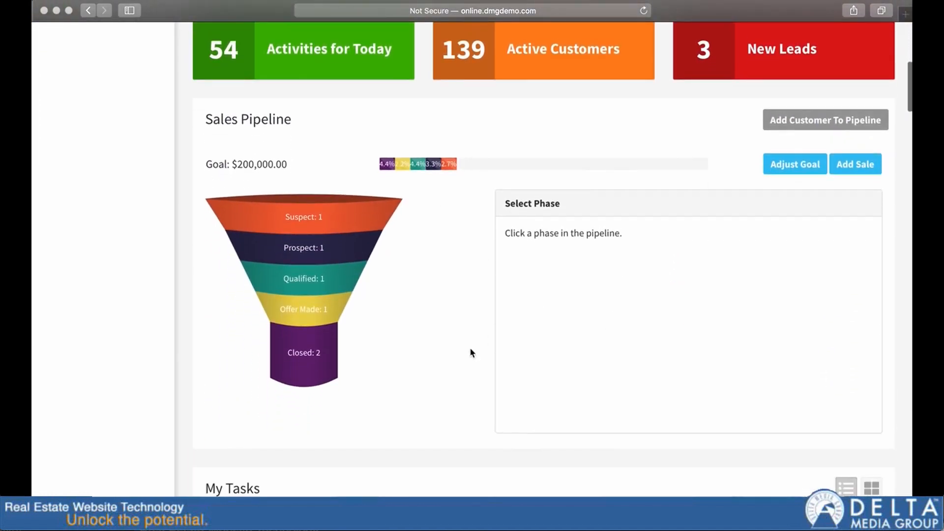
scroll(down, 3)
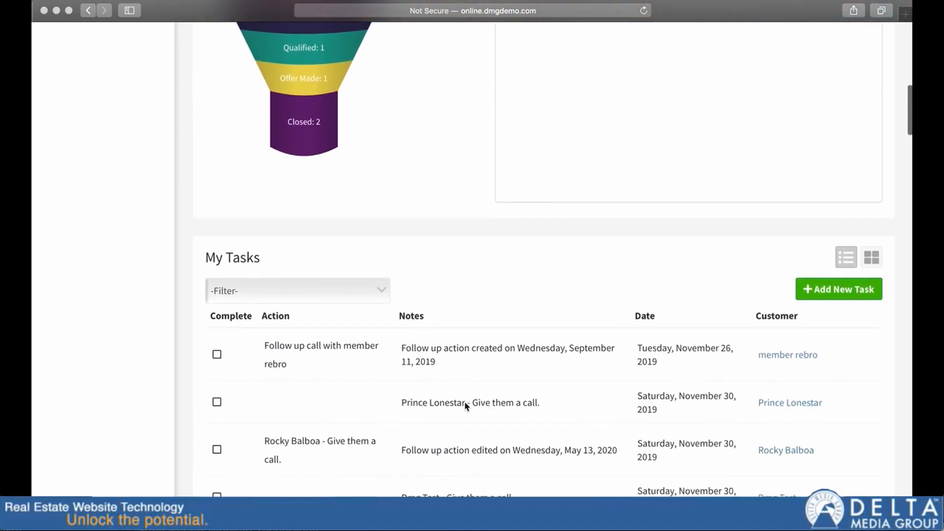
scroll(down, 3)
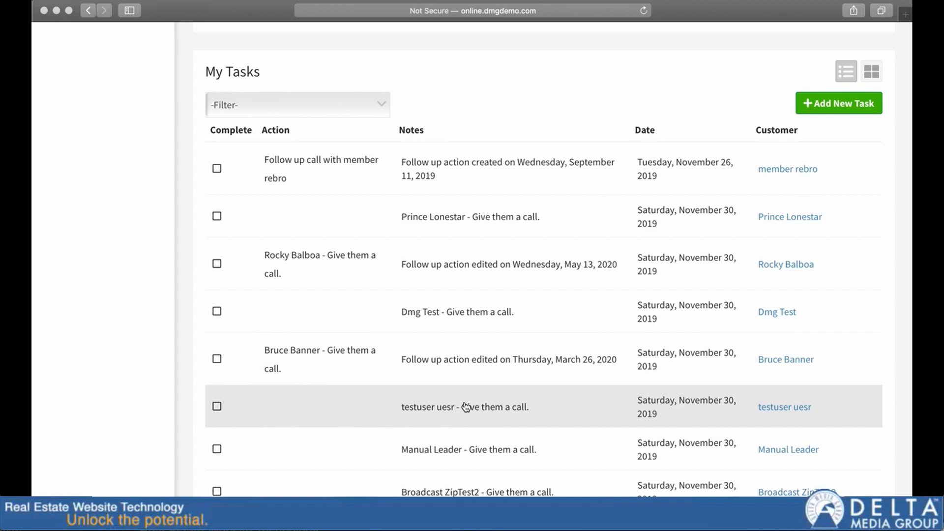
scroll(down, 3)
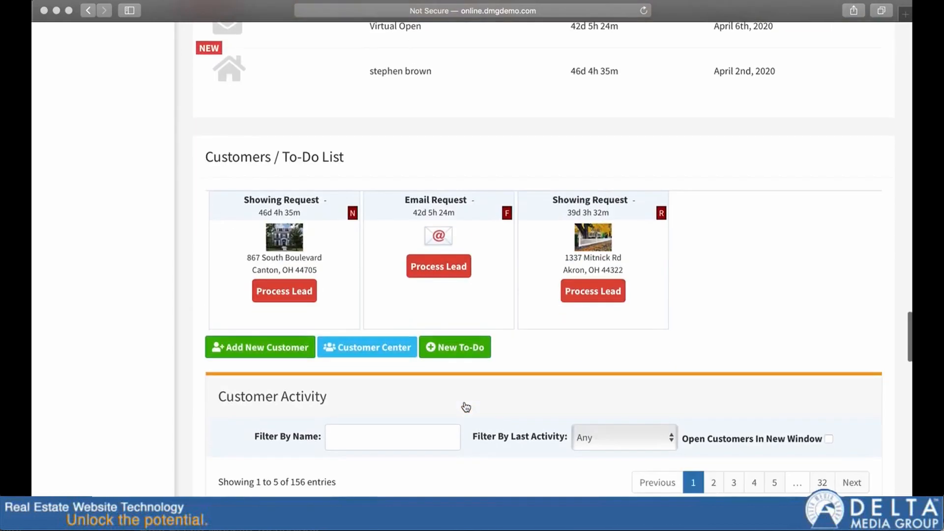
scroll(down, 3)
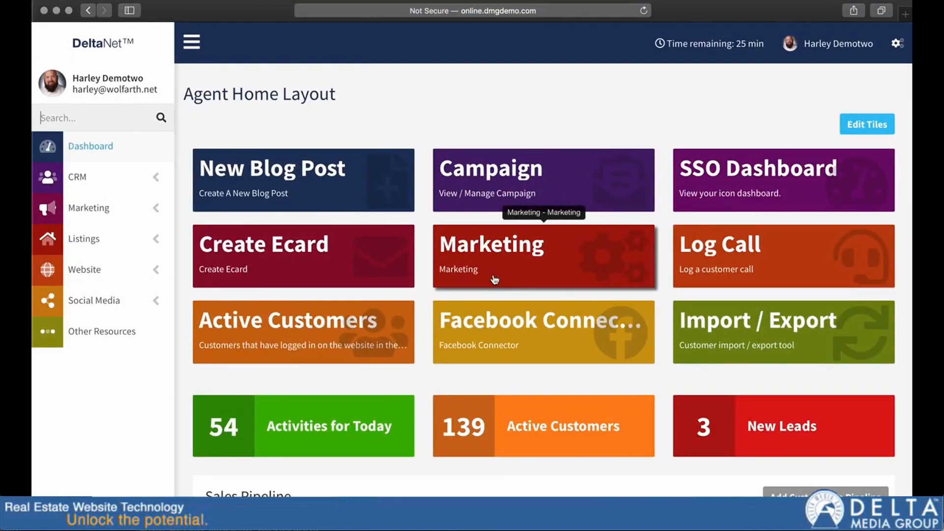
mouse_move(494, 326)
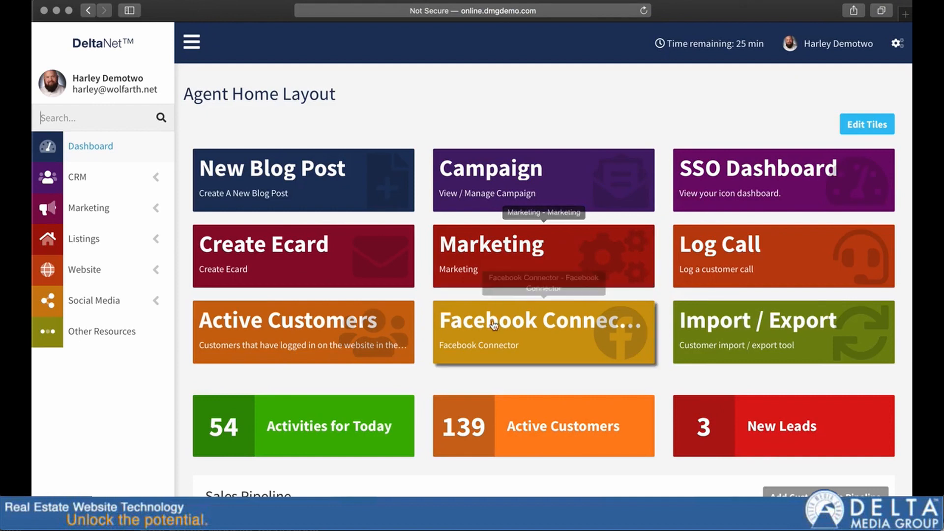
mouse_move(178, 427)
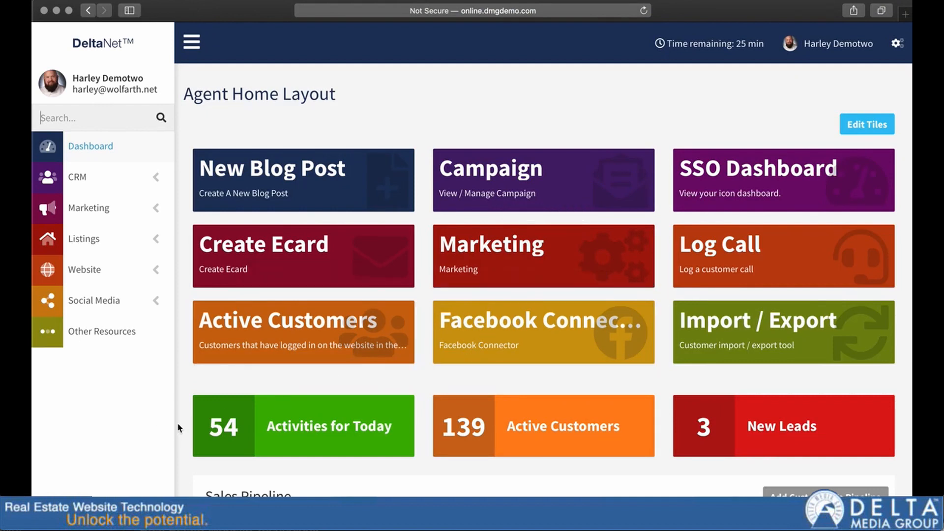
scroll(down, 3)
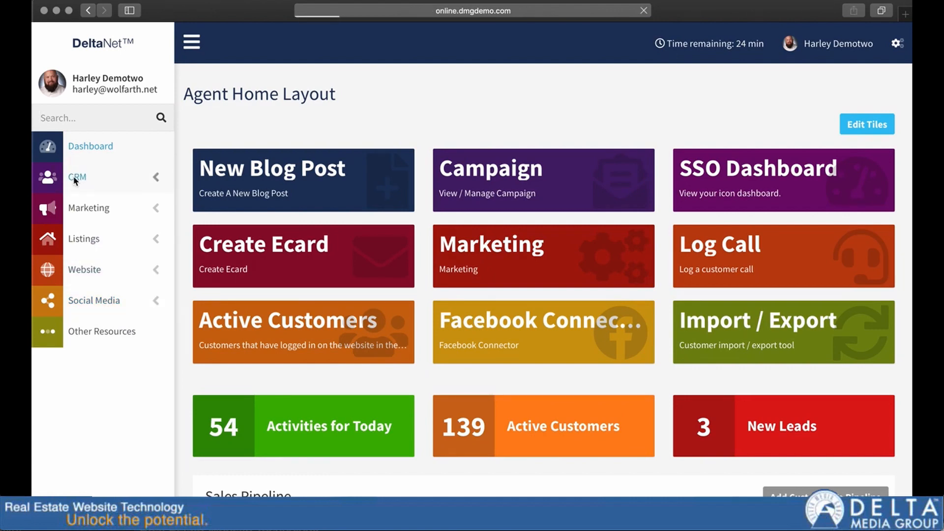
click(77, 177)
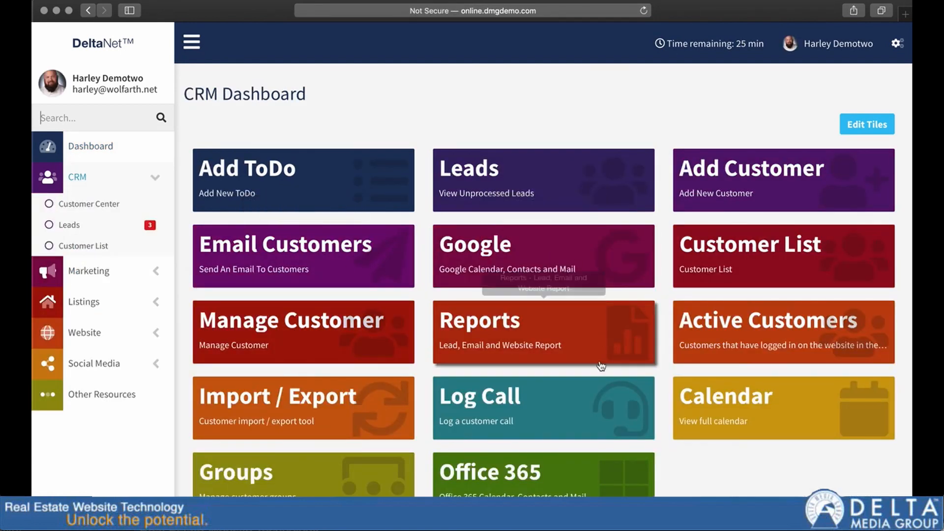
mouse_move(276, 193)
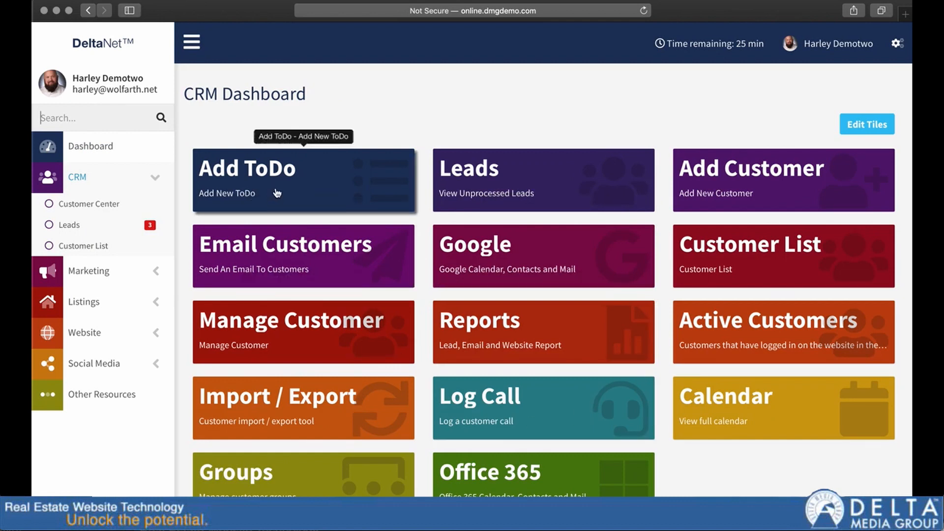
mouse_move(278, 190)
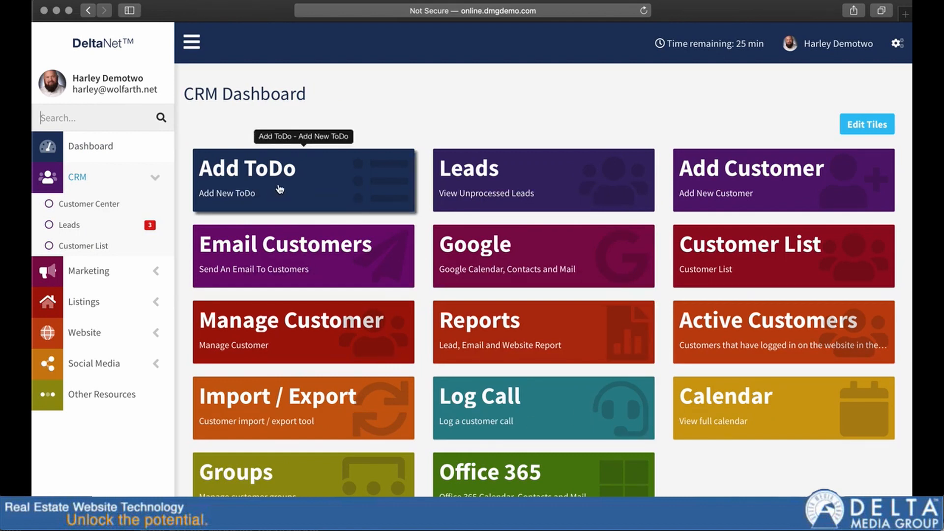
mouse_move(547, 185)
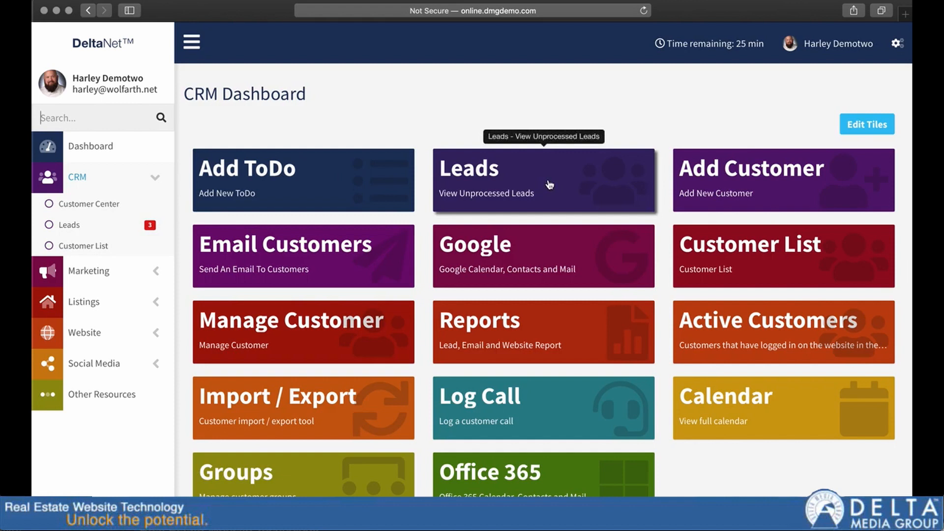
mouse_move(763, 188)
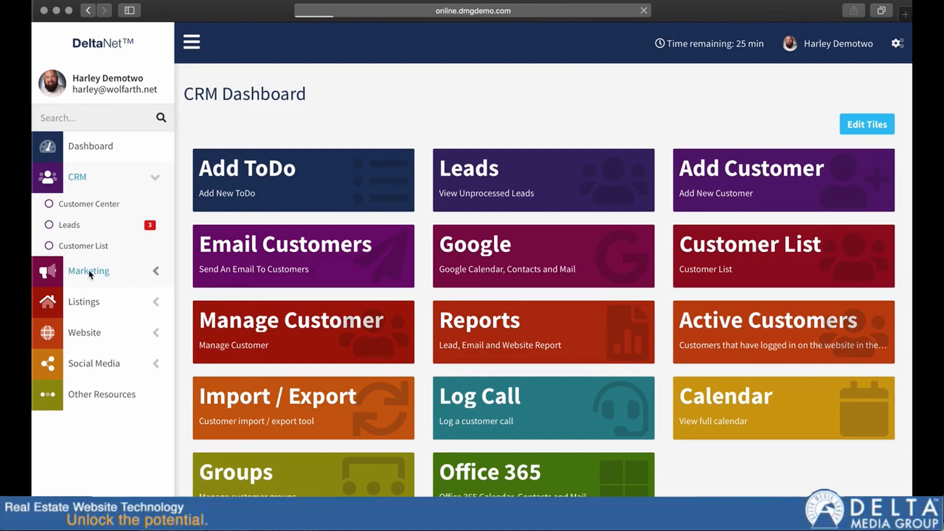
- Go to the Marketing Dashboard from the sidebar and view its tiles
click(89, 271)
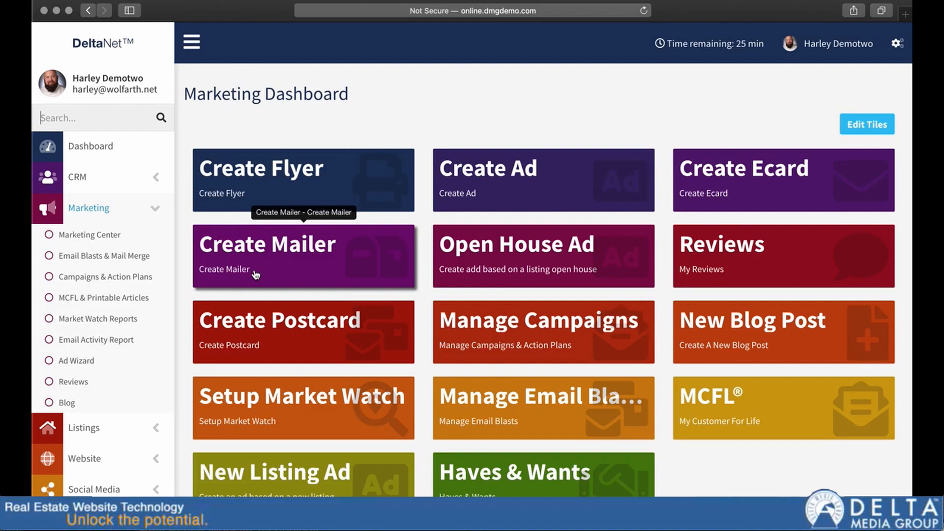
mouse_move(535, 206)
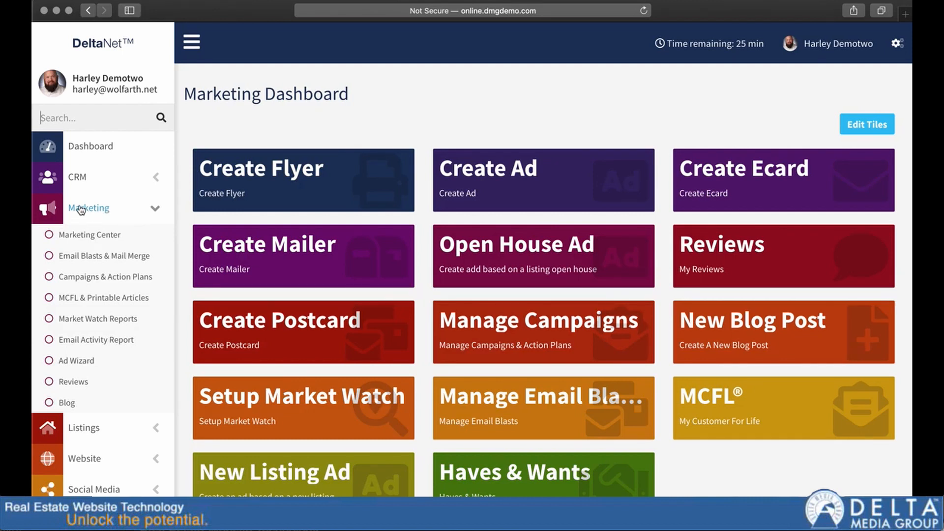
mouse_move(797, 330)
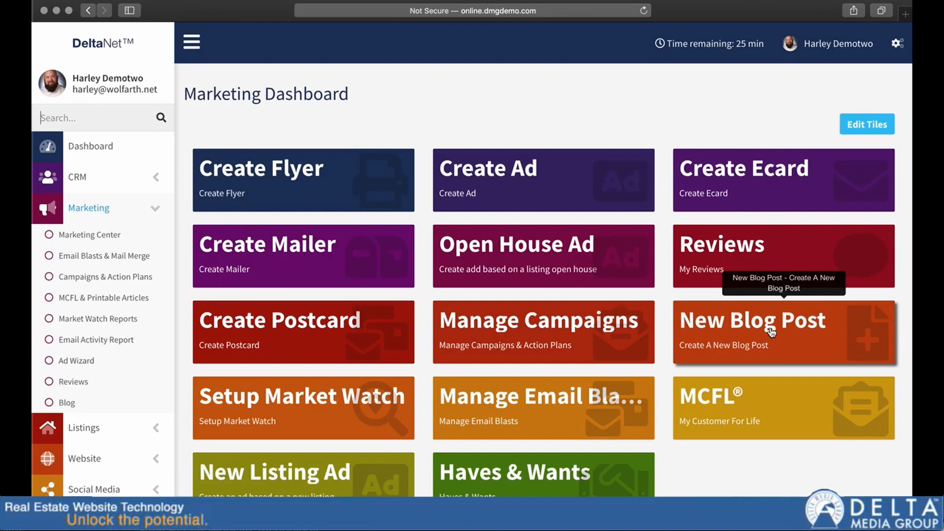
mouse_move(619, 335)
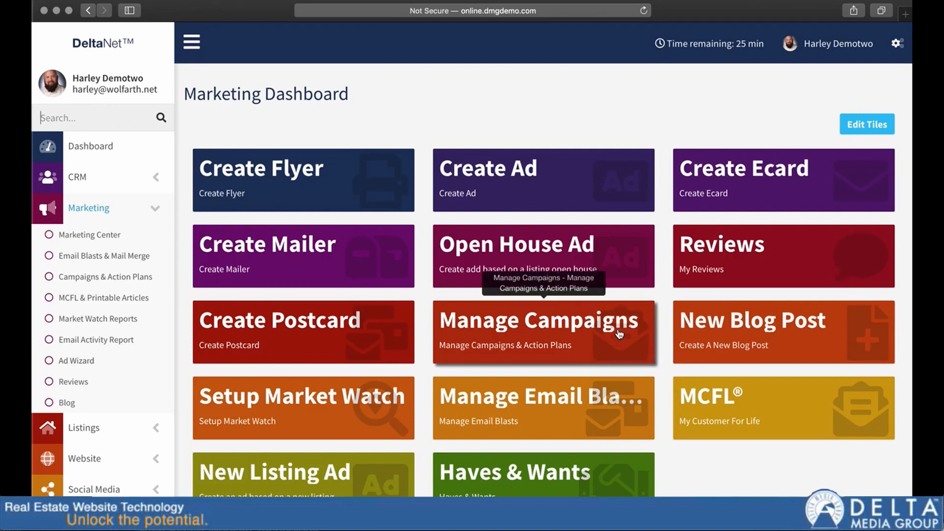
scroll(down, 3)
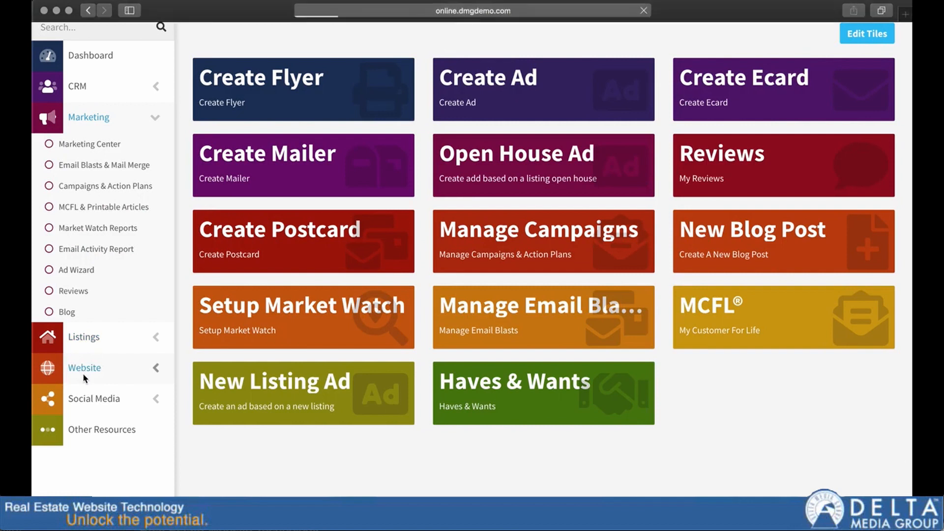
- Go to the Website Dashboard from the sidebar
click(84, 367)
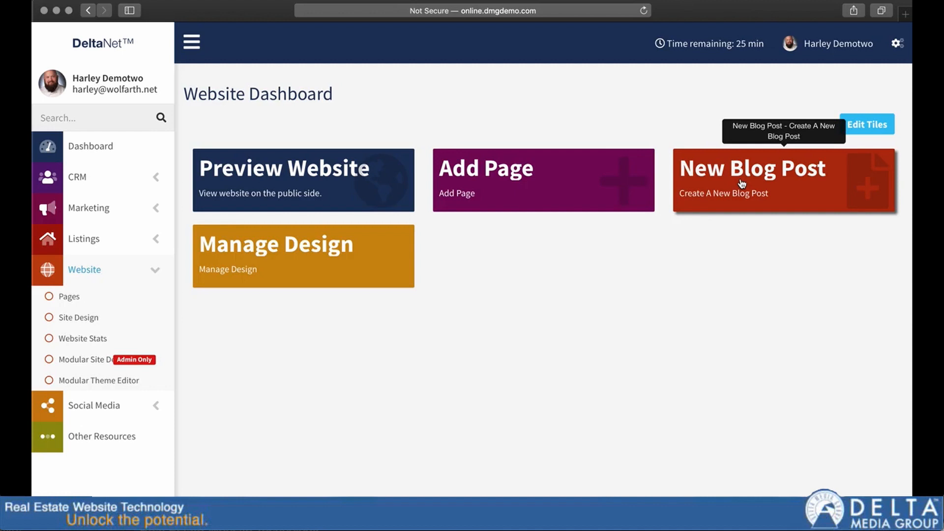
mouse_move(616, 196)
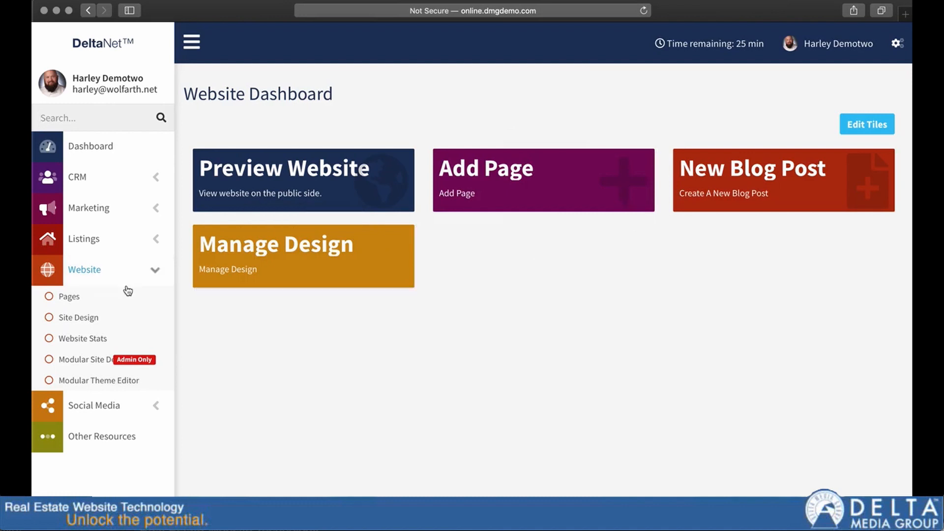
click(84, 238)
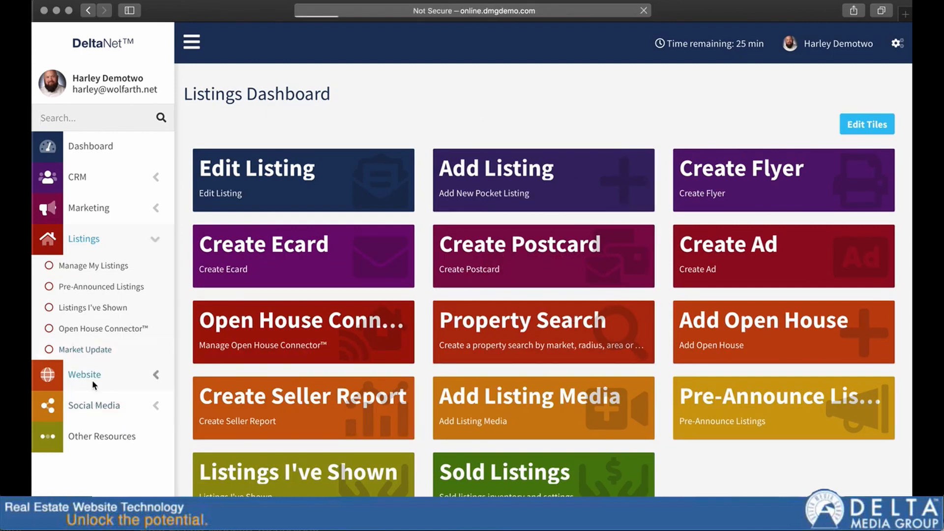
click(84, 373)
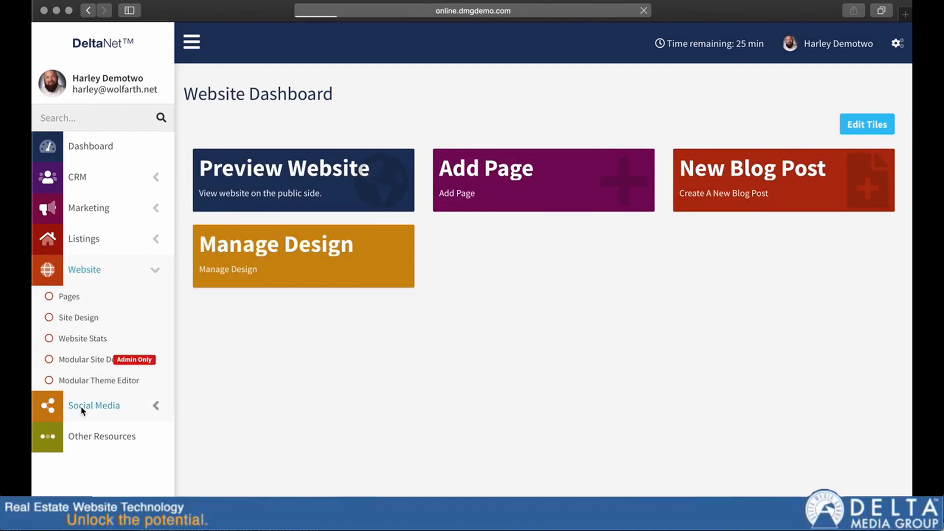
- Visit the Social Media dashboard, then the Other Resources page from the sidebar
click(93, 405)
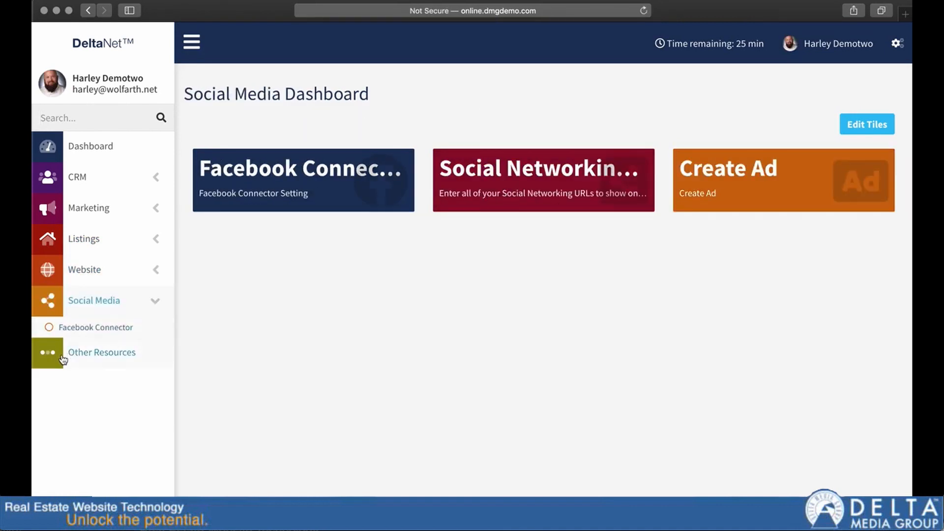
click(102, 352)
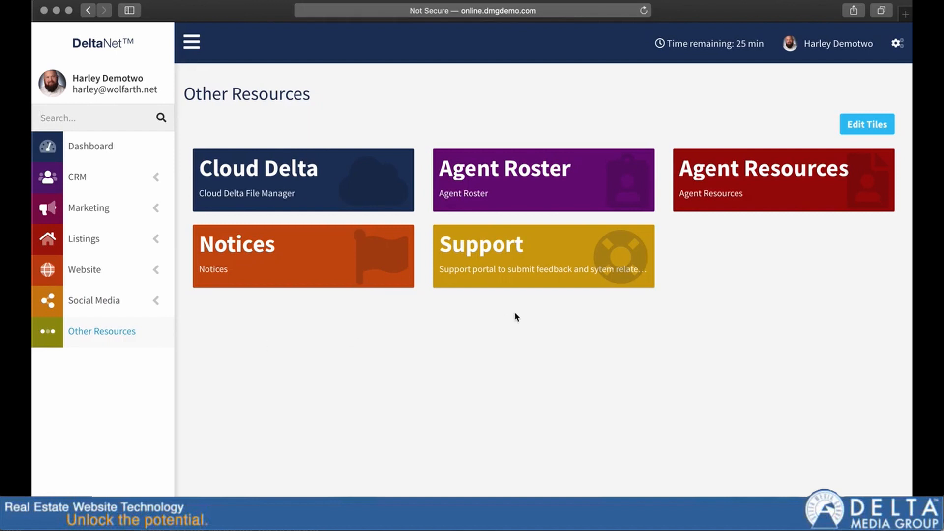
mouse_move(511, 295)
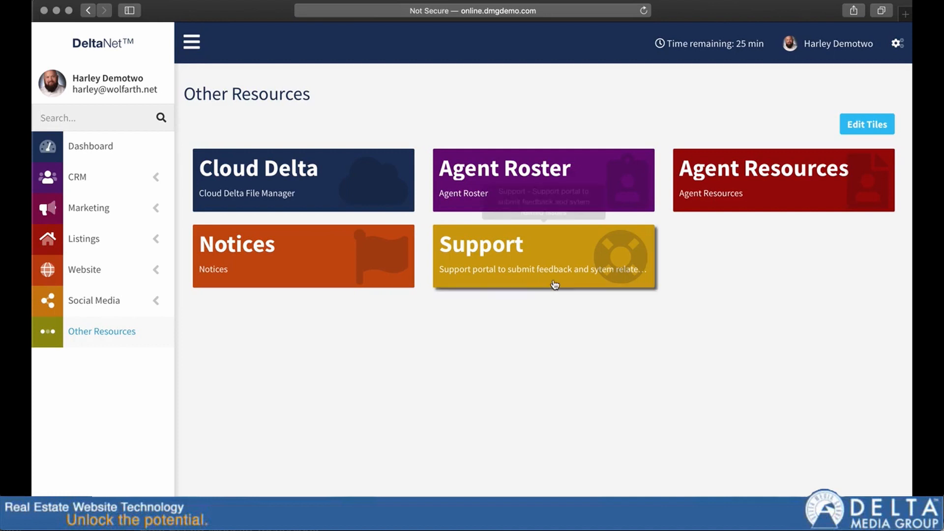
mouse_move(622, 112)
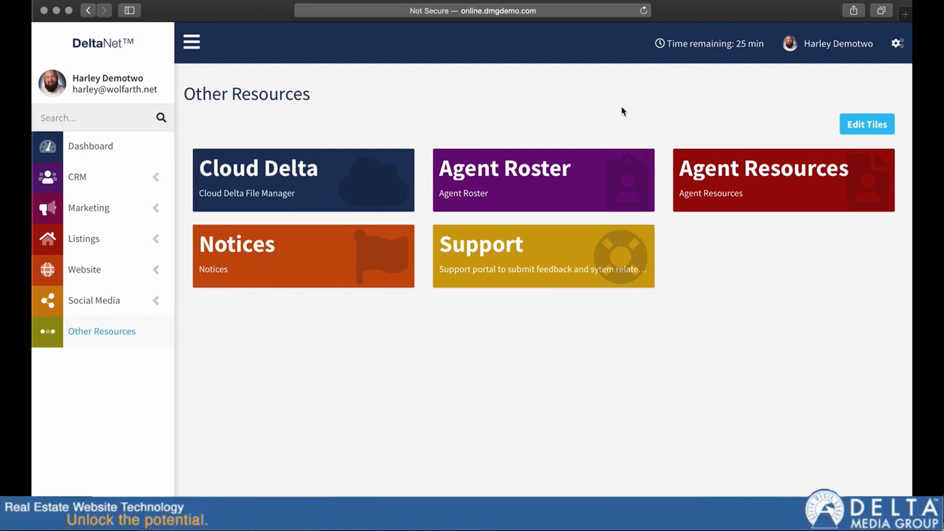
mouse_move(721, 115)
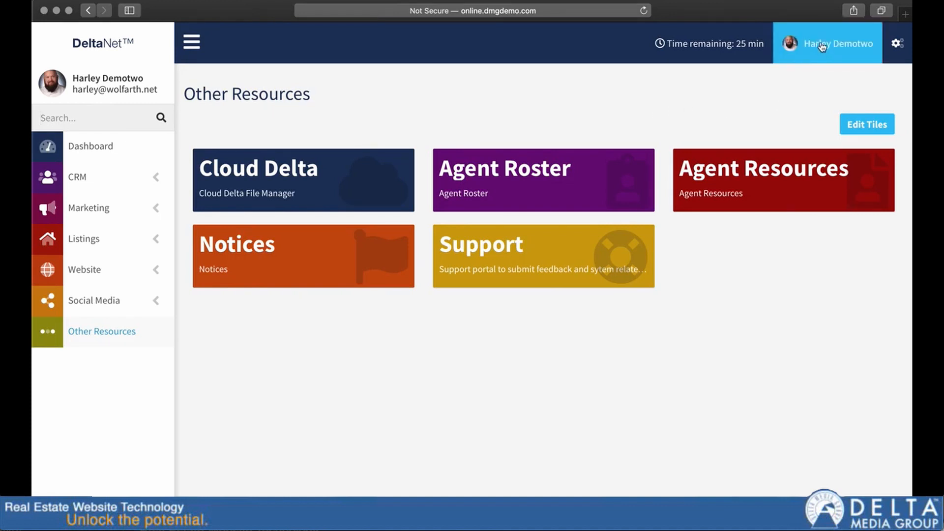
- Go to the Edit Your Website profile page from the account panel
click(836, 43)
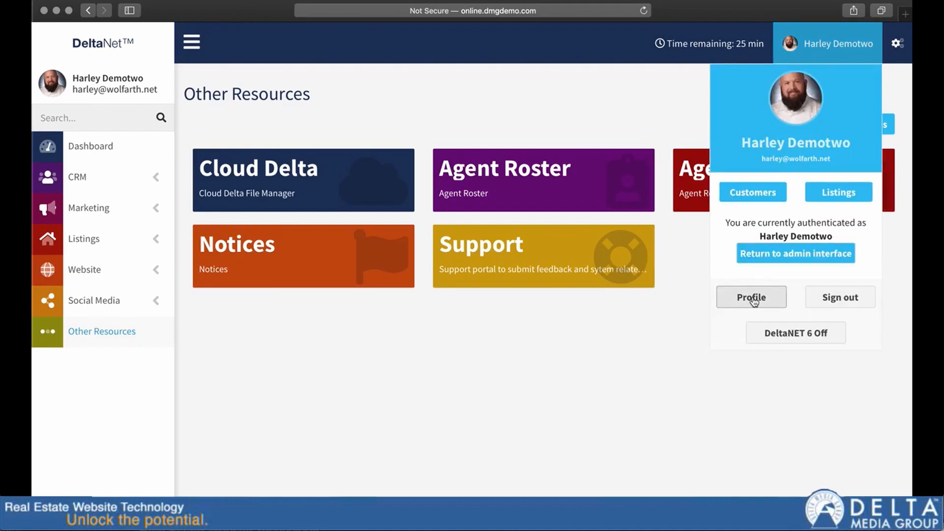
click(750, 296)
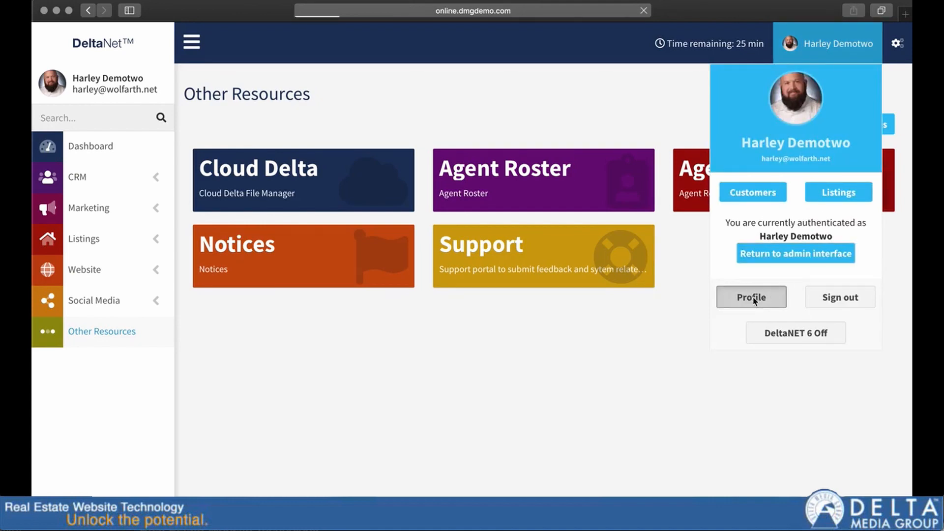
click(751, 297)
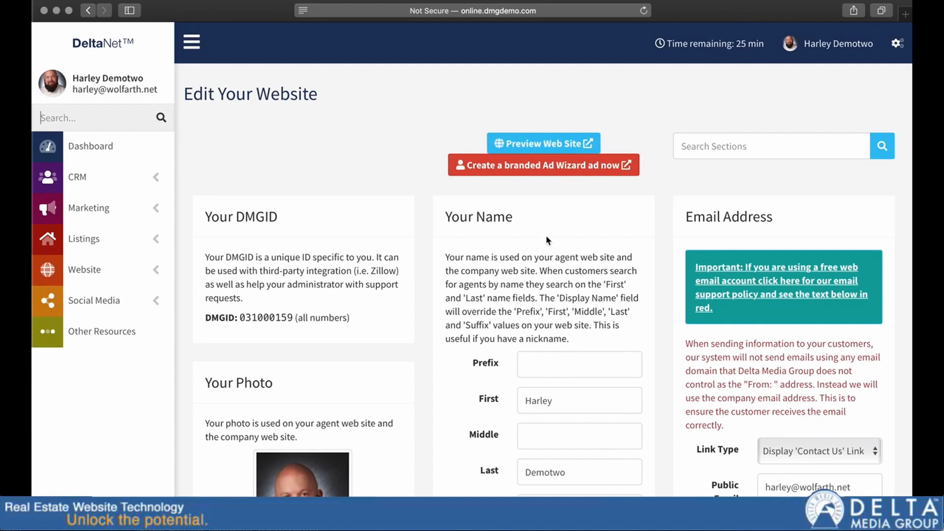
mouse_move(649, 347)
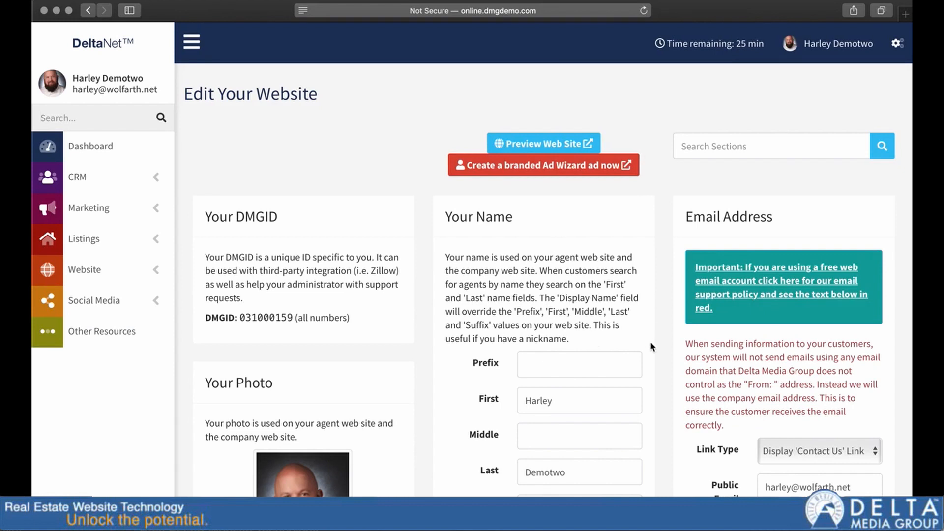
- Review the profile's name, photo, email, phone, links and bio sections, then return to its top
scroll(down, 3)
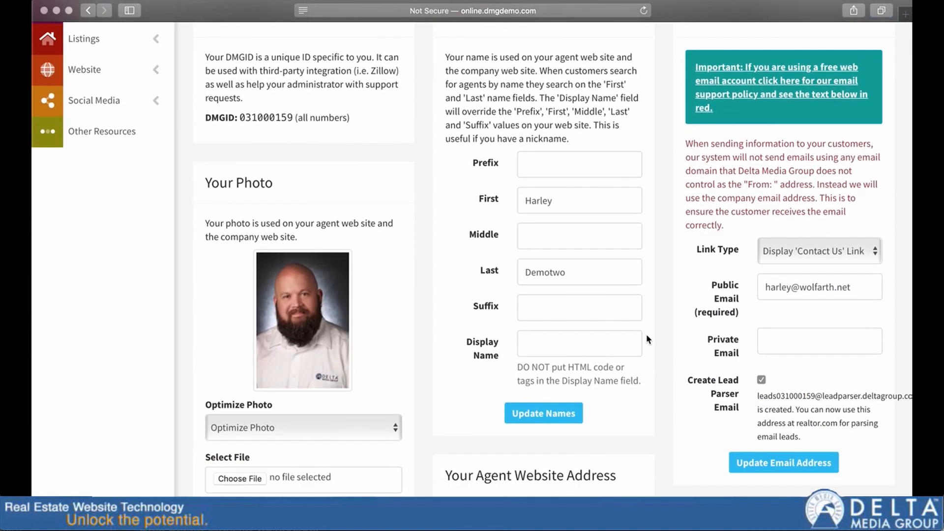
scroll(down, 3)
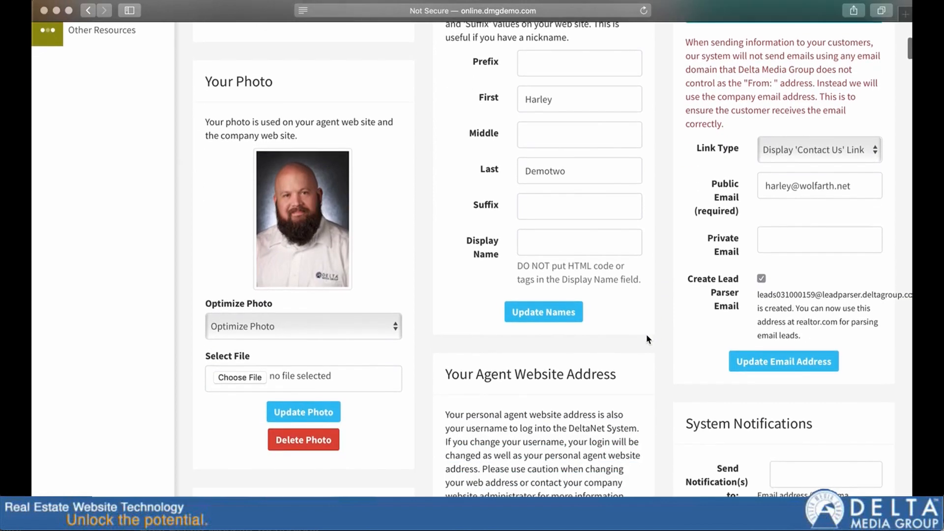
mouse_move(665, 335)
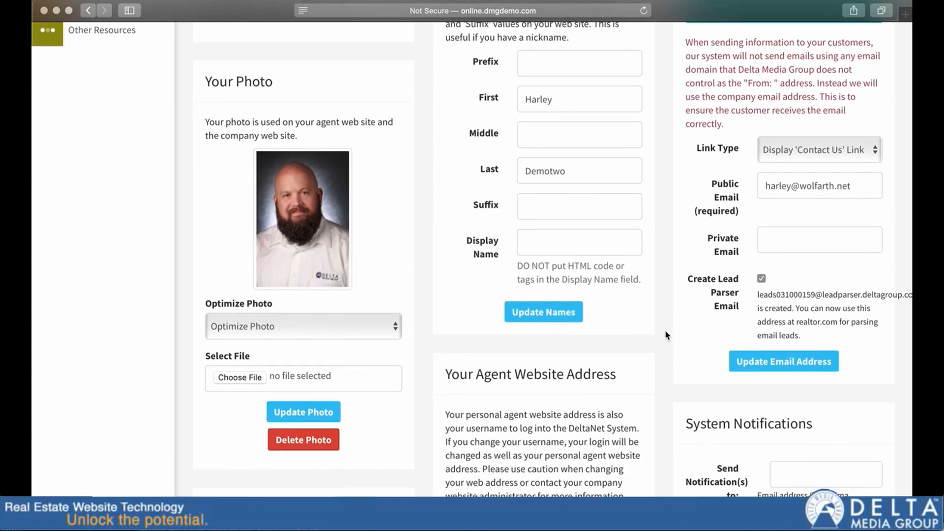
scroll(down, 3)
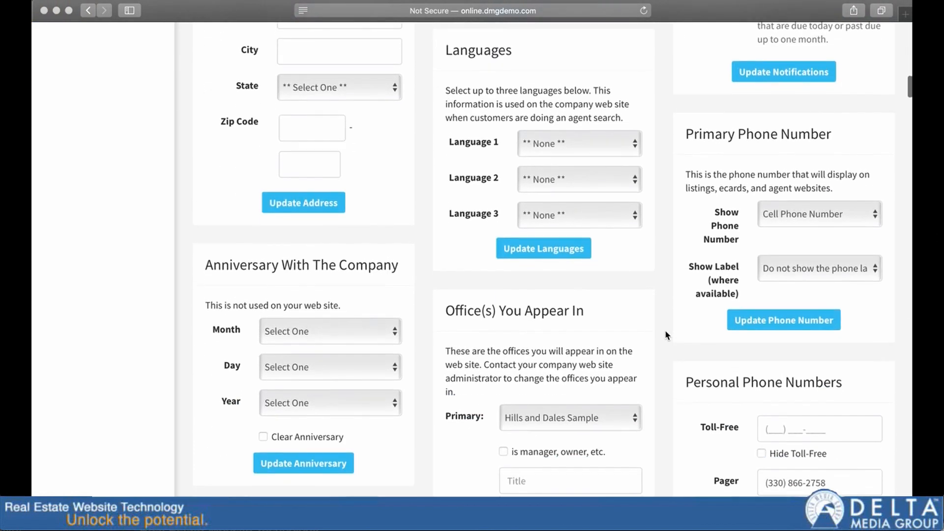
scroll(down, 3)
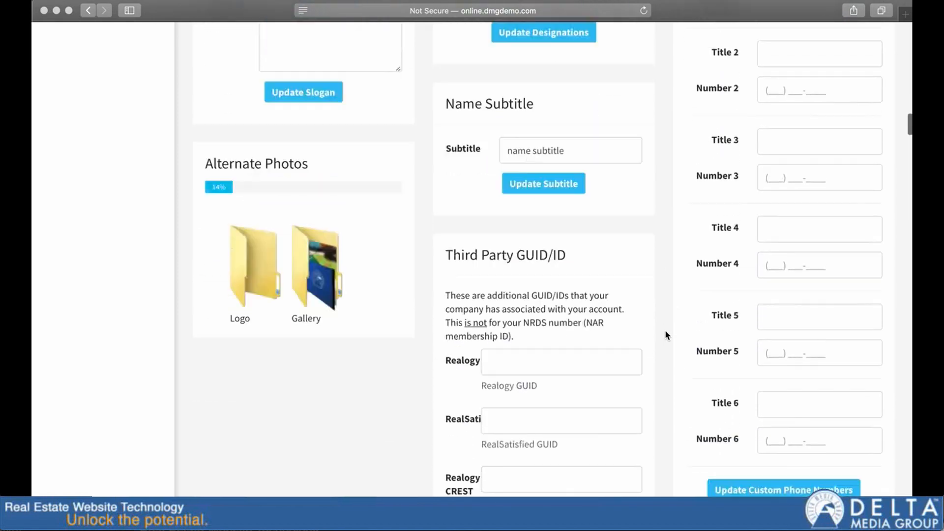
scroll(down, 3)
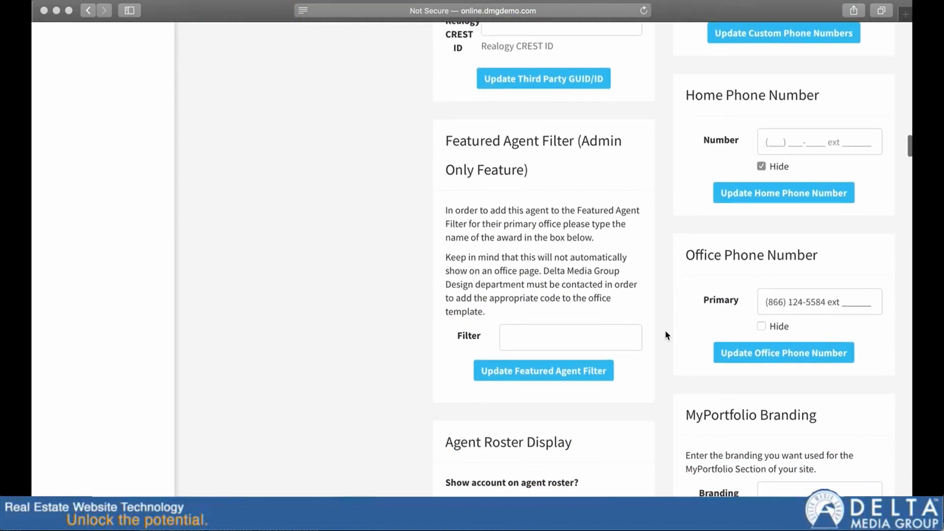
scroll(down, 3)
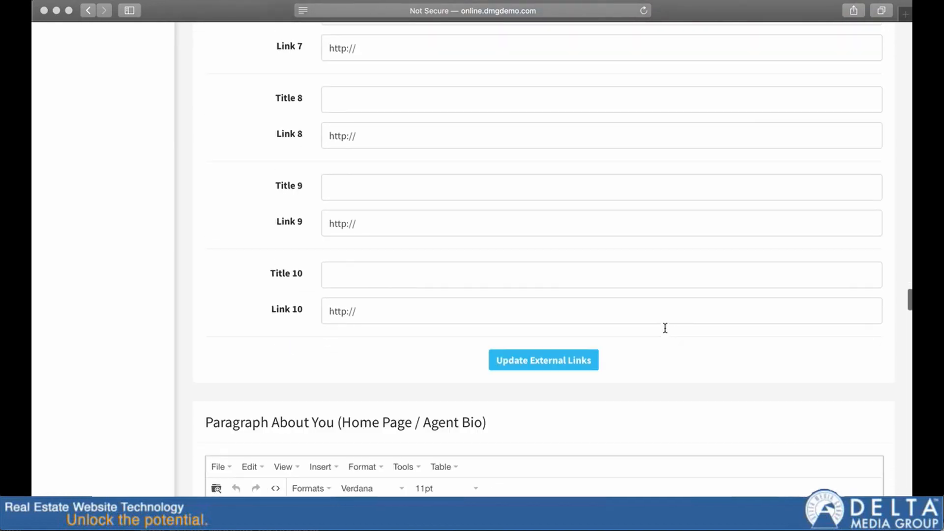
scroll(down, 3)
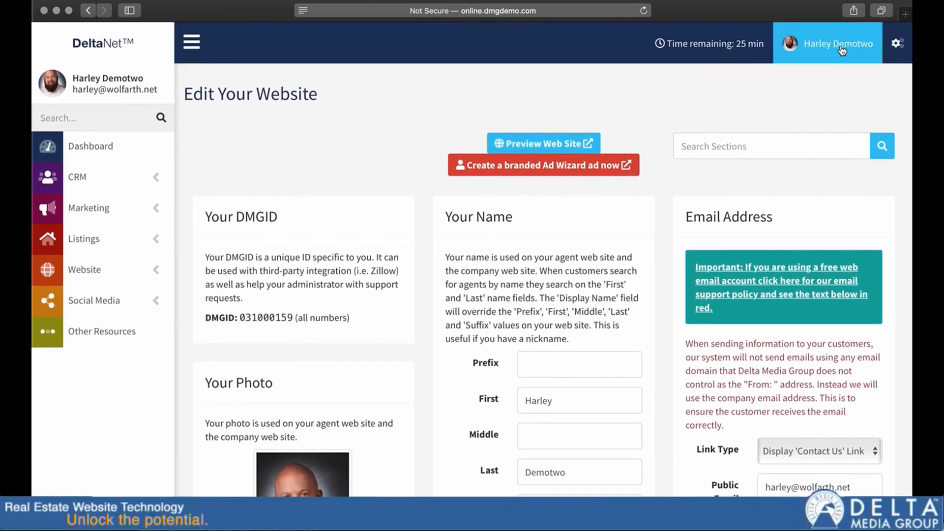
click(837, 43)
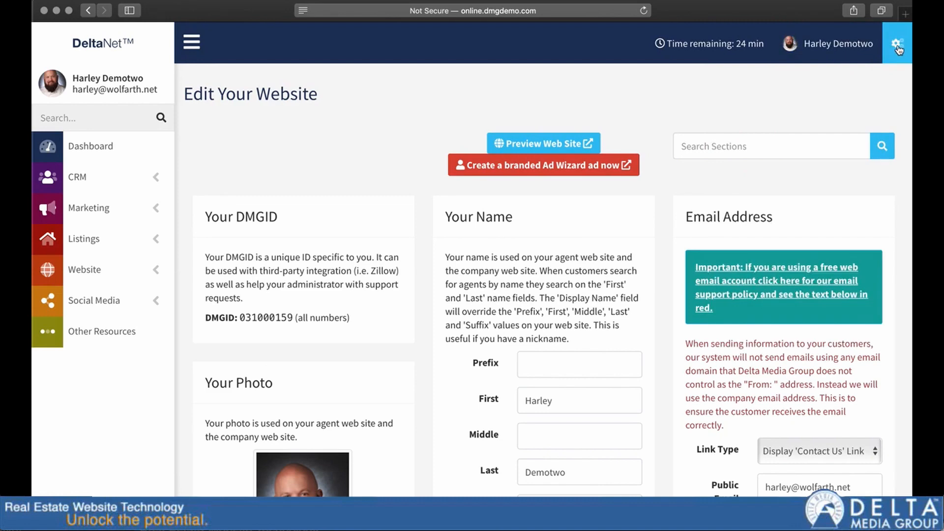
- Go to the Settings page via the gear icon in the top bar
click(896, 42)
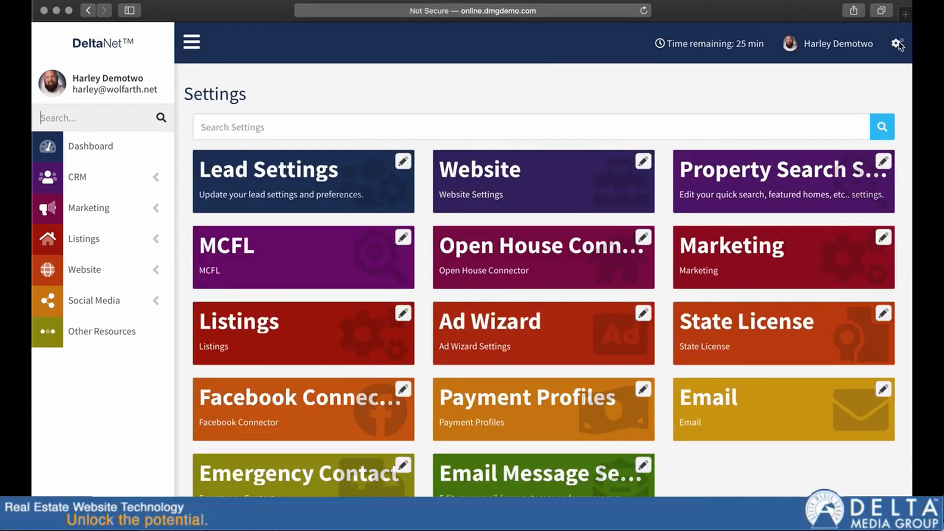
mouse_move(714, 483)
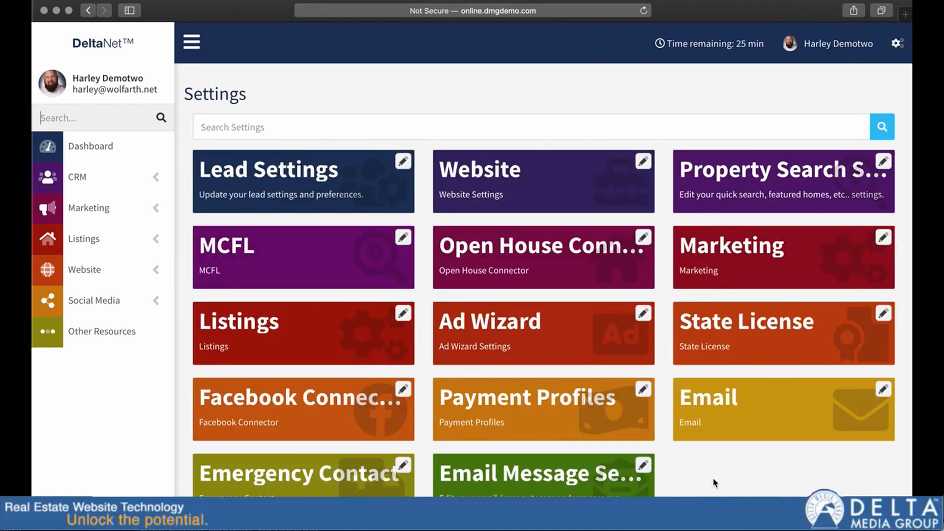
mouse_move(703, 219)
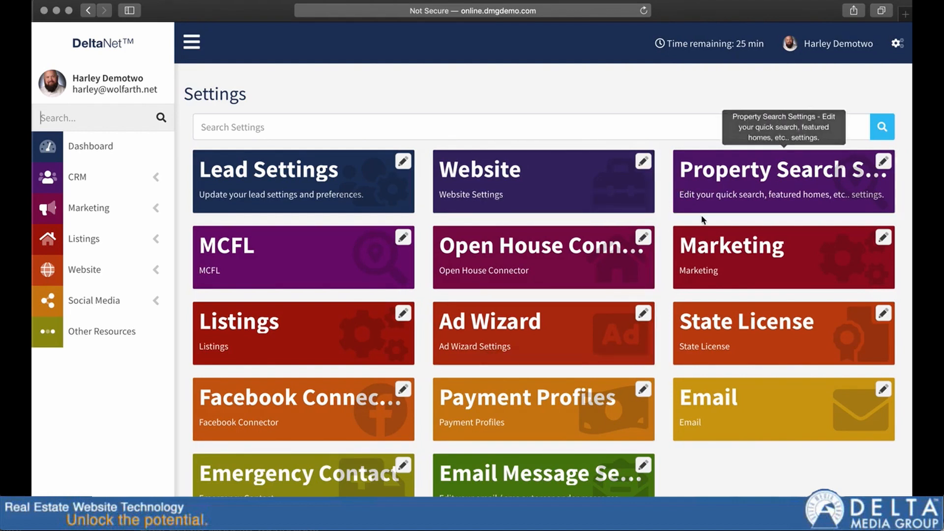
mouse_move(653, 333)
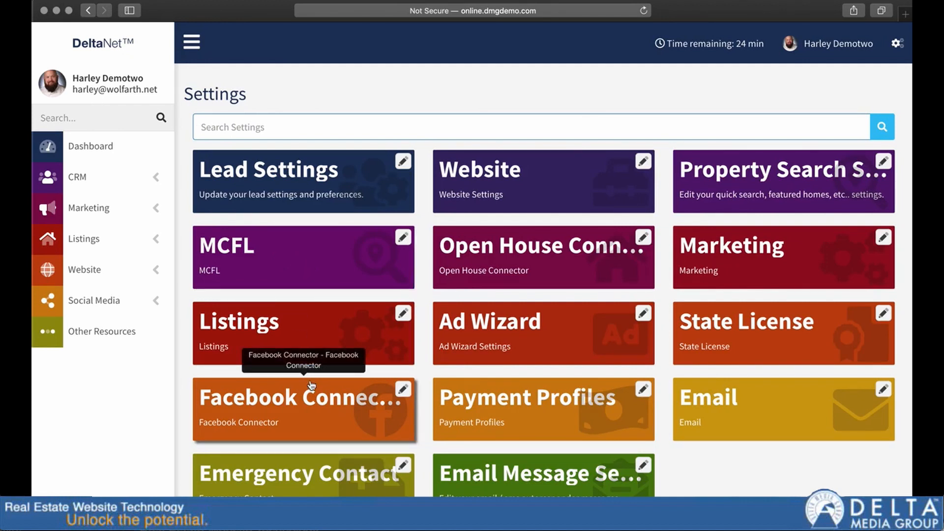
mouse_move(486, 406)
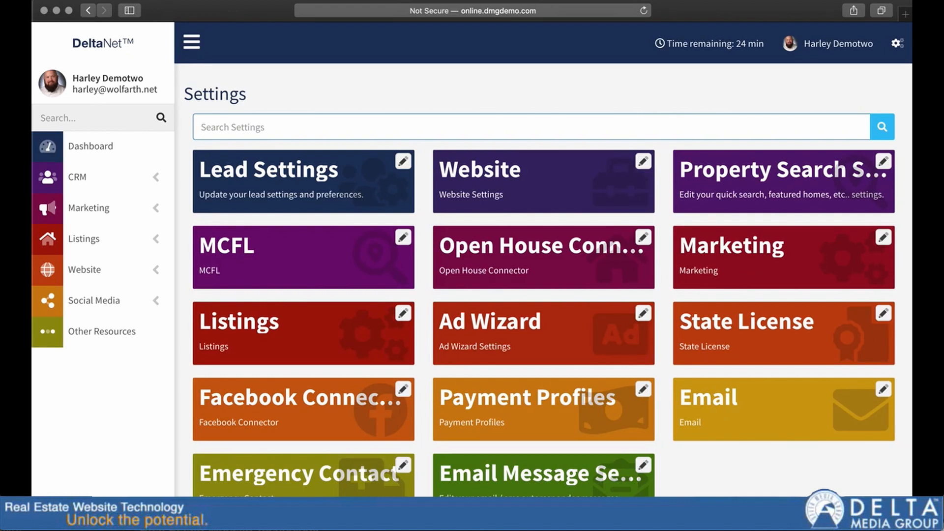
mouse_move(104, 351)
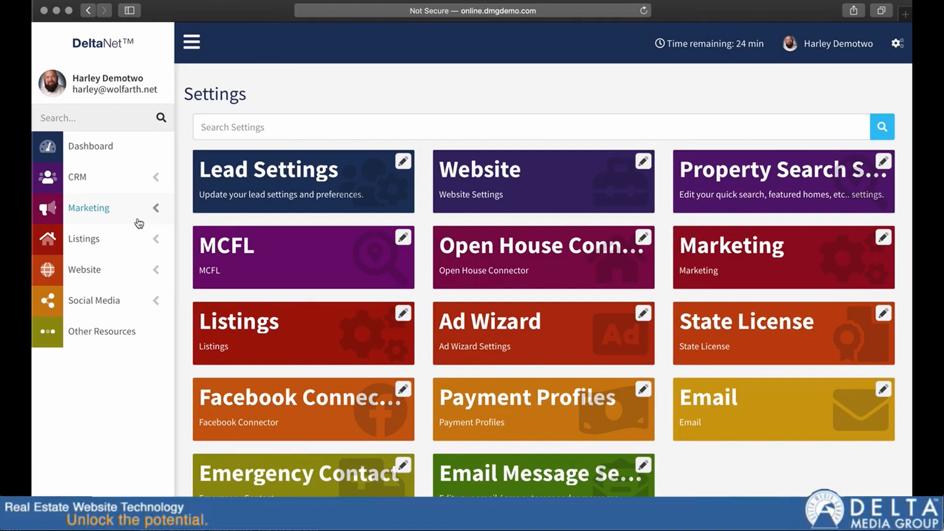
- Search 'reviews' in the sidebar and go to the Manage Reviews page
text(reviews)
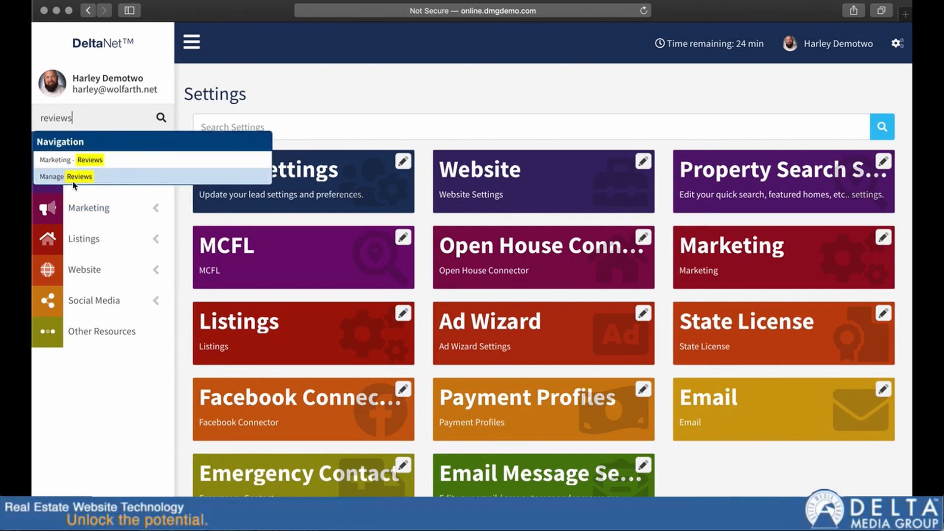
click(79, 176)
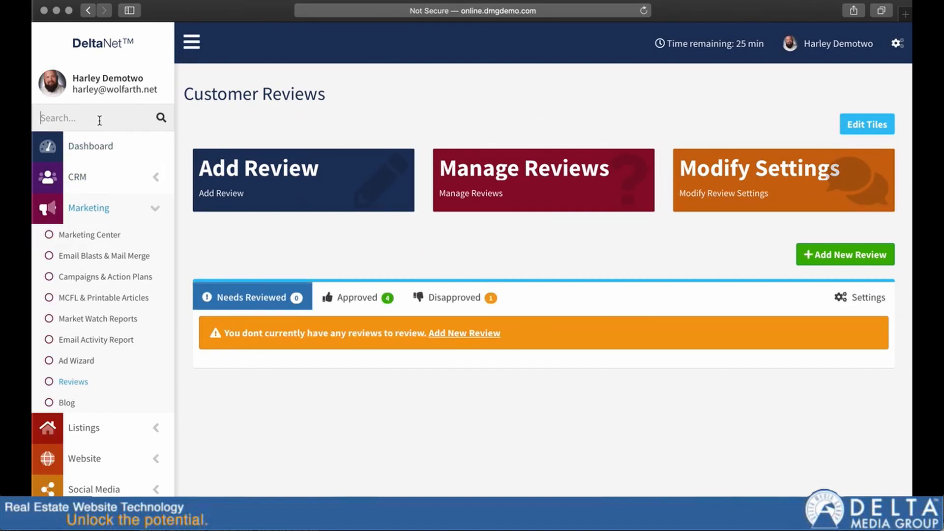
text(blog)
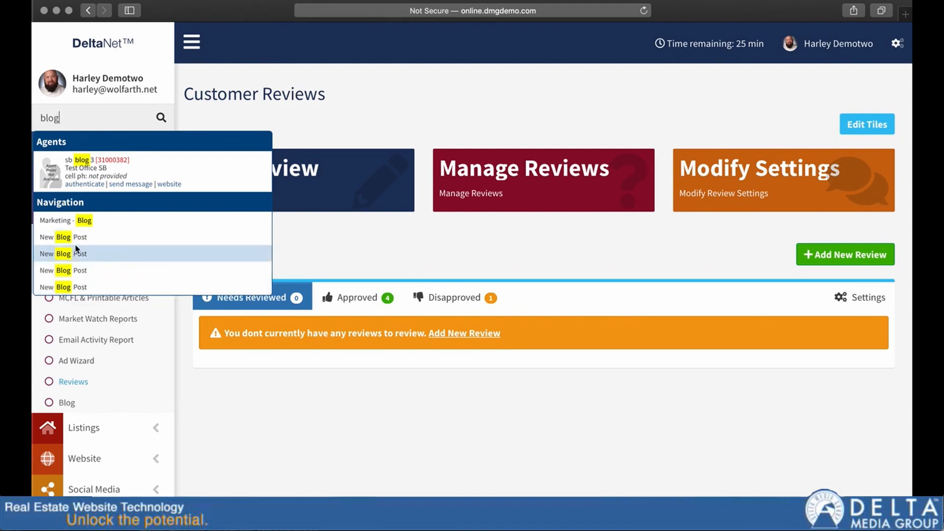
mouse_move(66, 236)
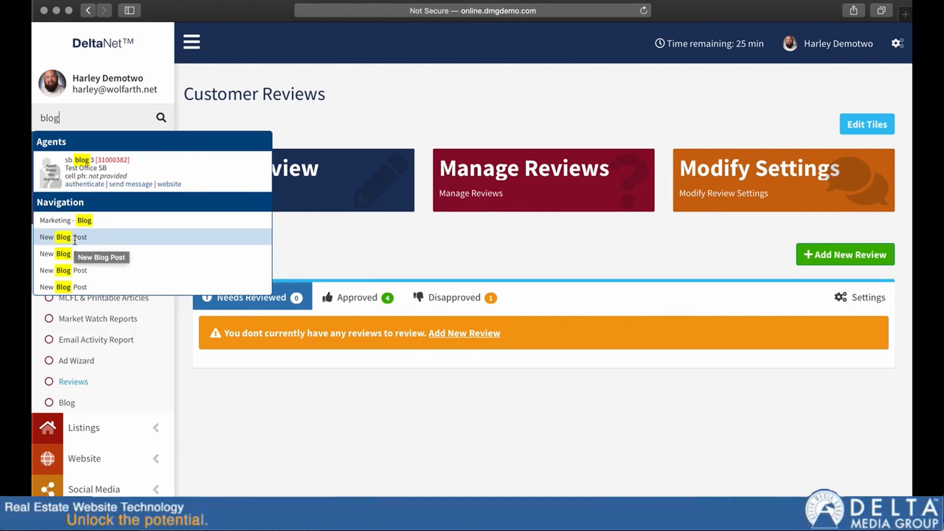
click(63, 236)
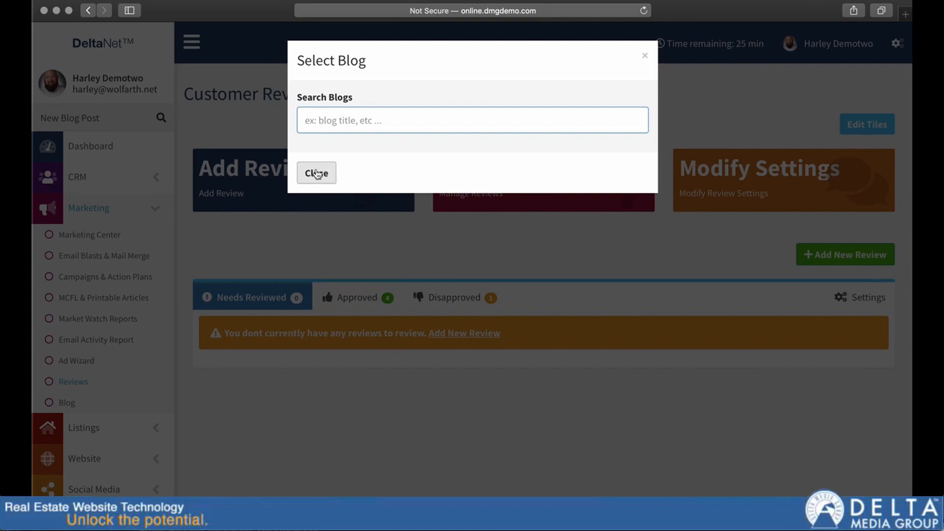
click(316, 174)
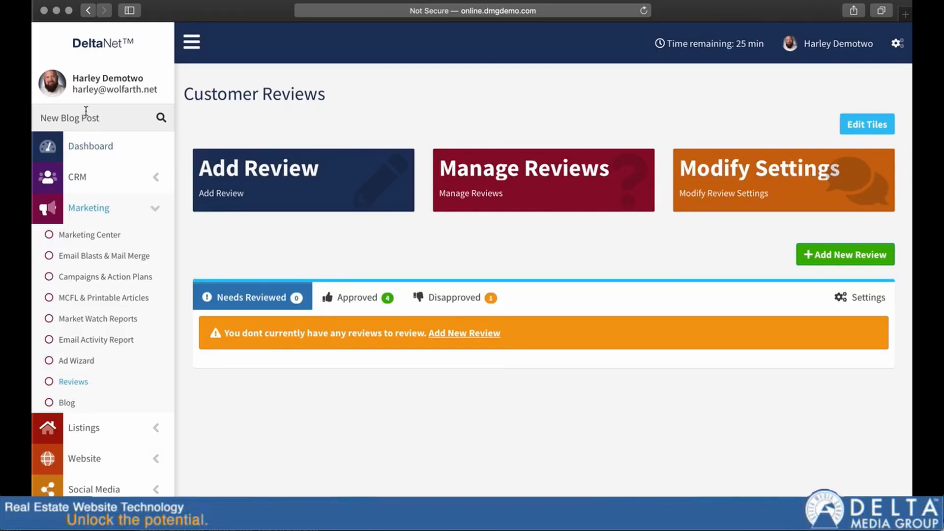
click(94, 118)
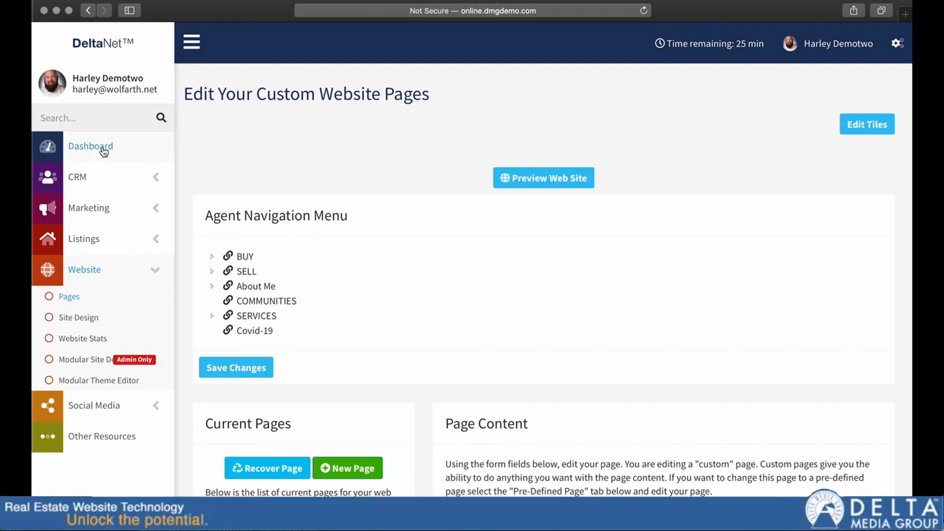
mouse_move(94, 162)
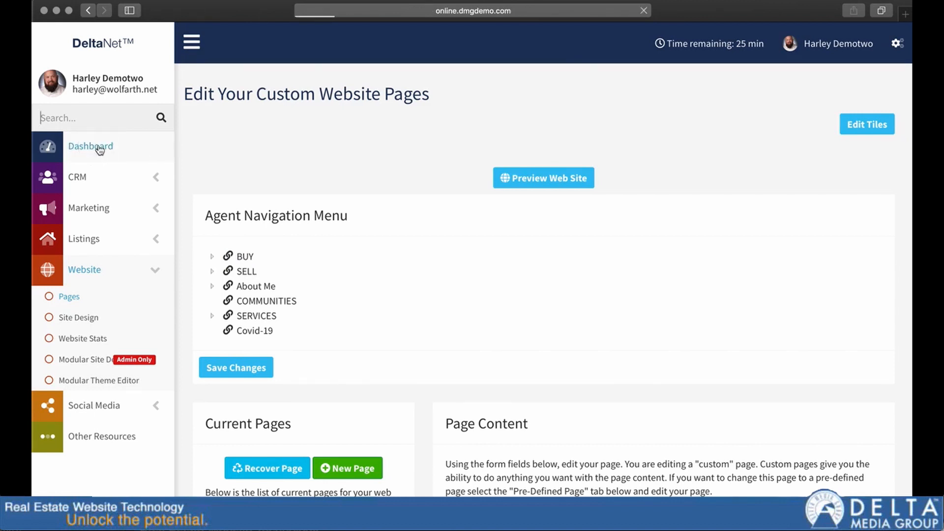
- Return to the Agent Home dashboard from the sidebar
click(91, 146)
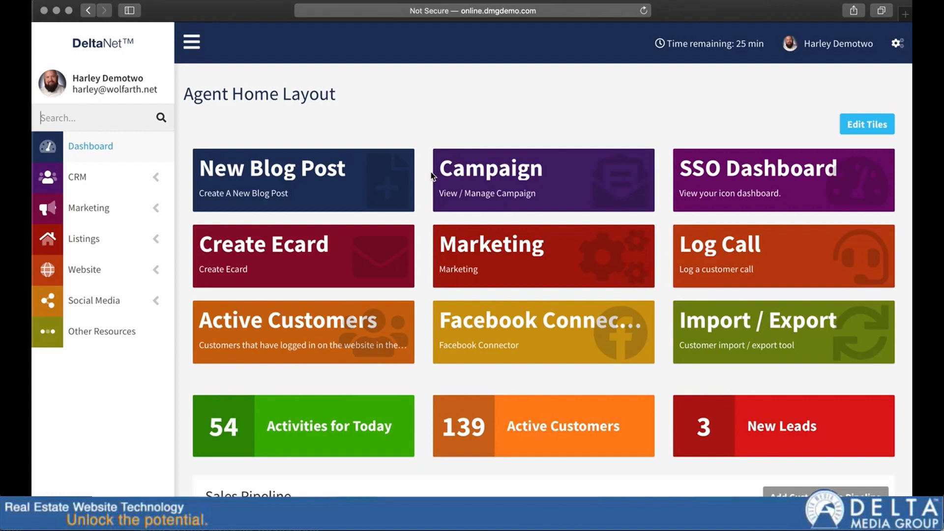